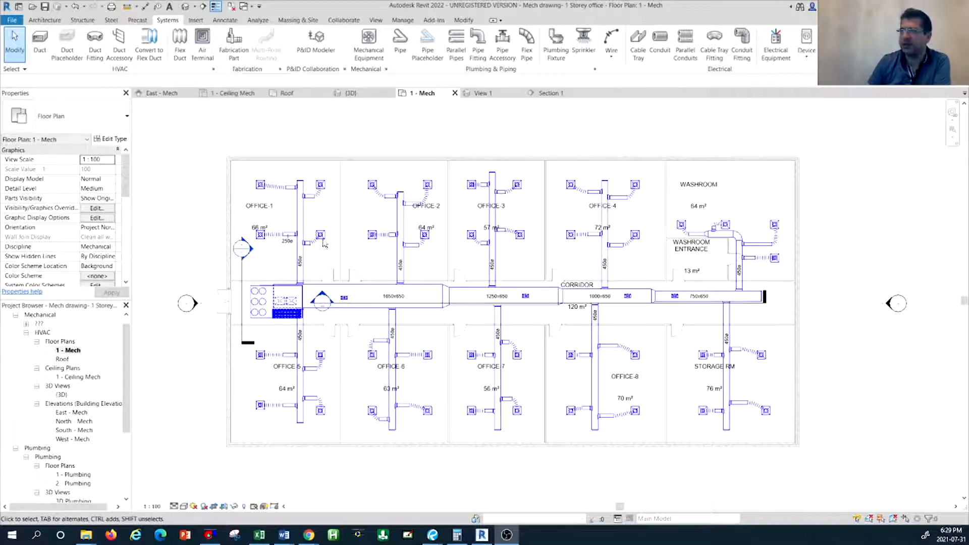
mouse_move(285, 318)
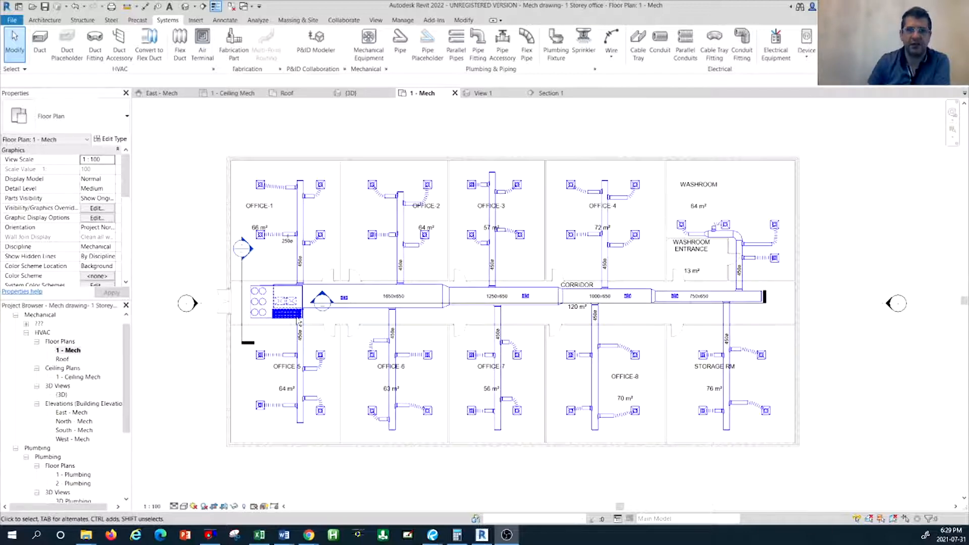
mouse_move(538, 180)
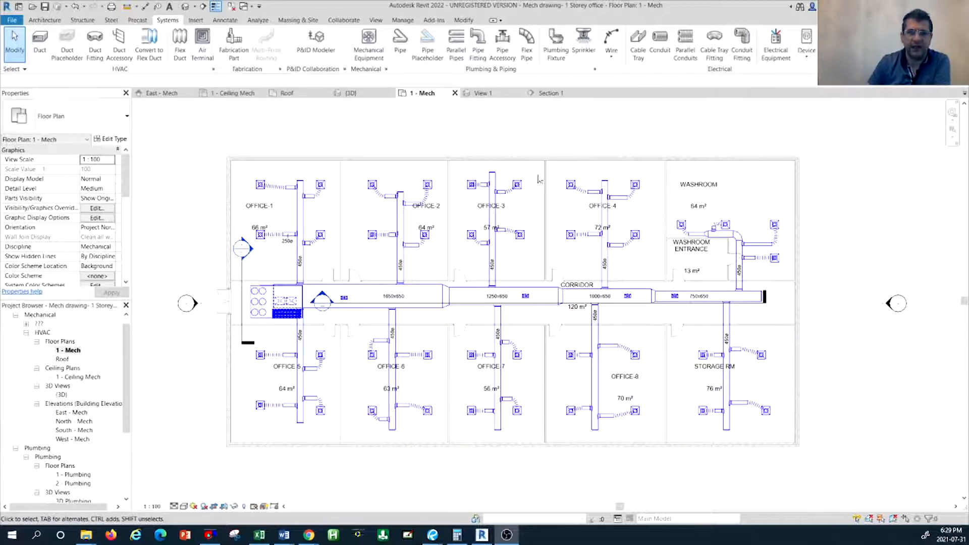
mouse_move(268, 389)
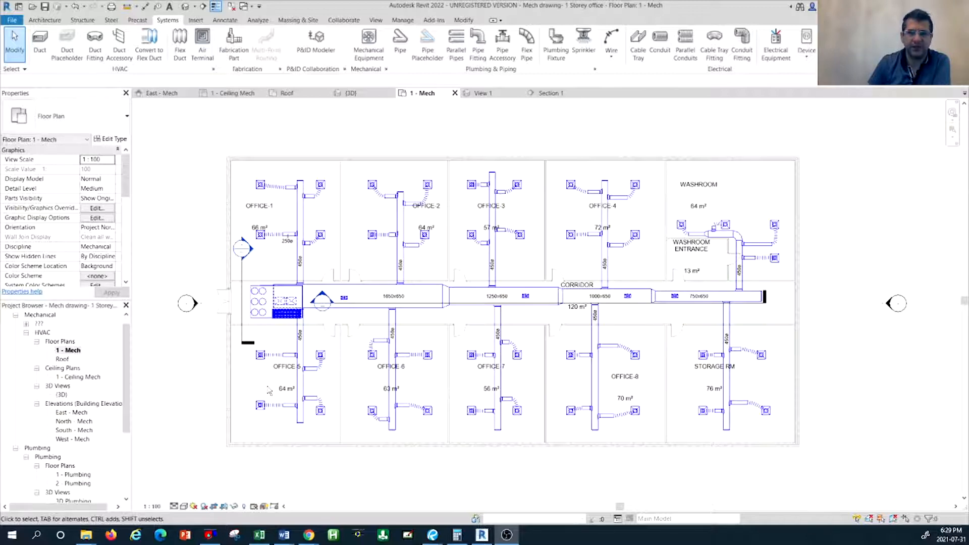
mouse_move(303, 347)
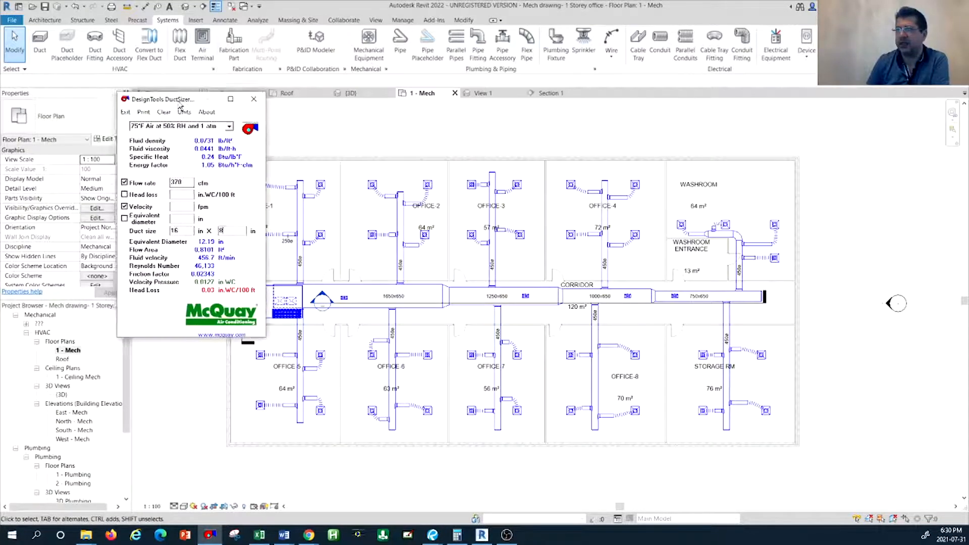
- Move the DuctSizer window aside and show Revit's 3D view of the ductwork
drag(162, 99, 104, 69)
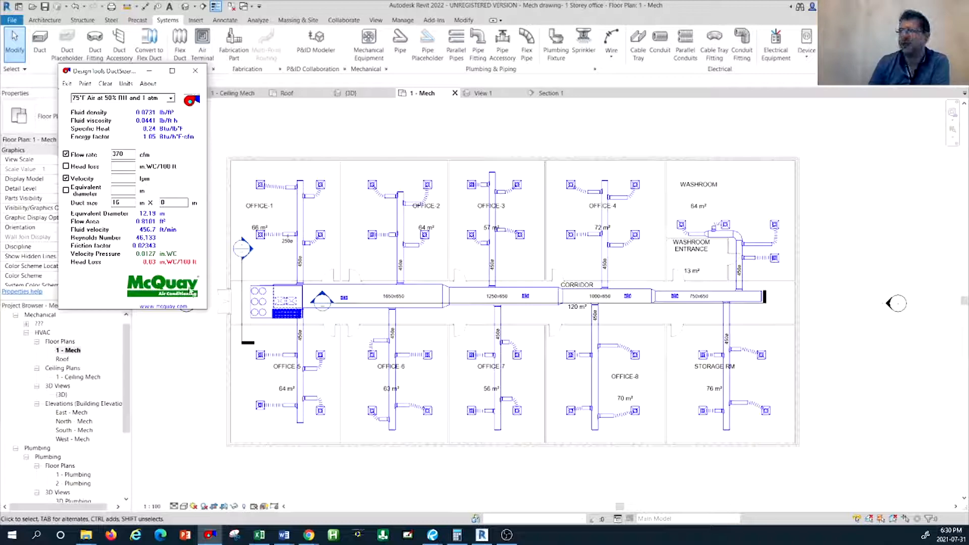
click(195, 71)
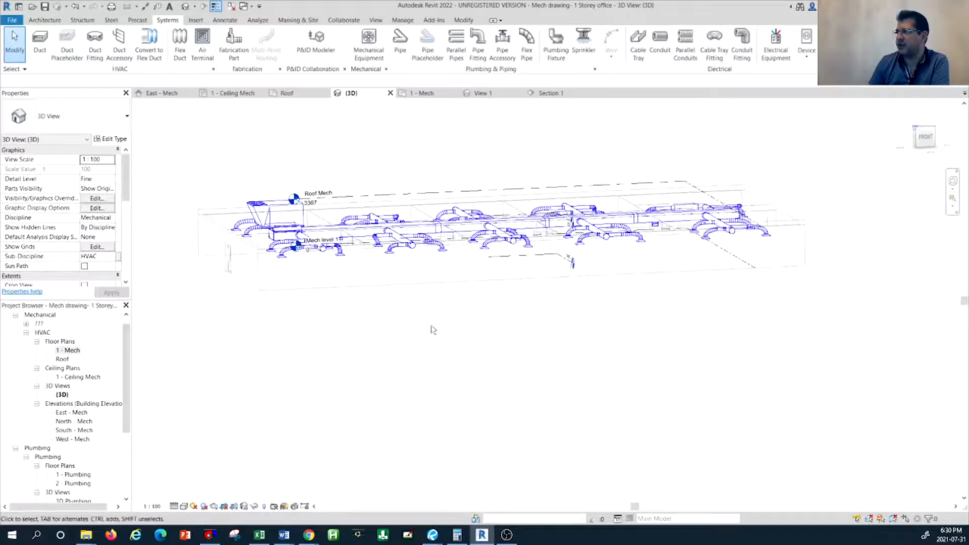
- Review the 3D ducts, then open the East - Mech elevation from the Project Browser
click(924, 136)
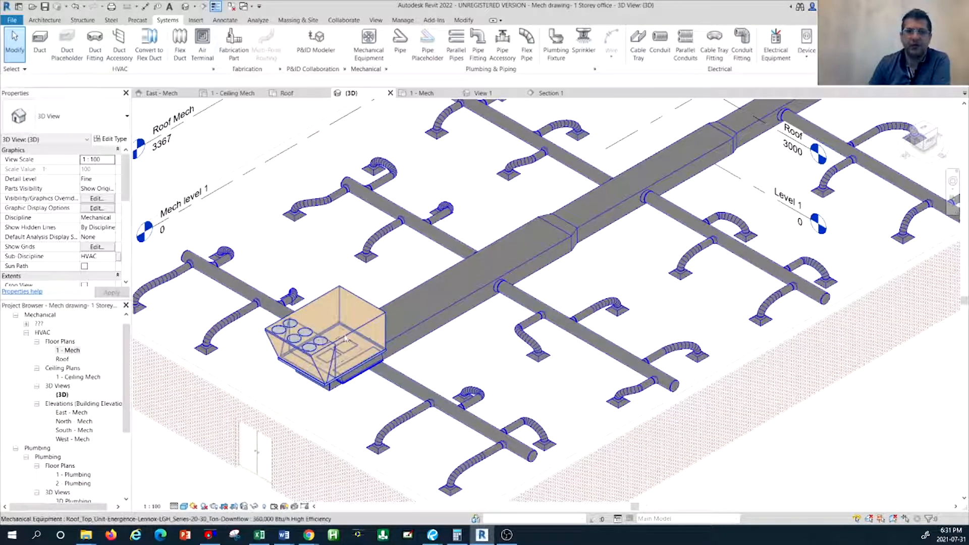
mouse_move(339, 340)
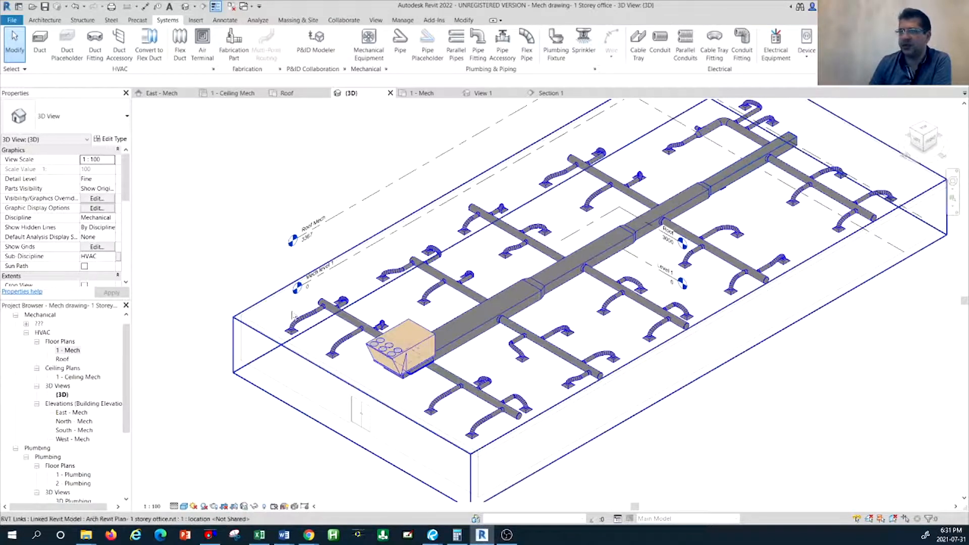
click(401, 346)
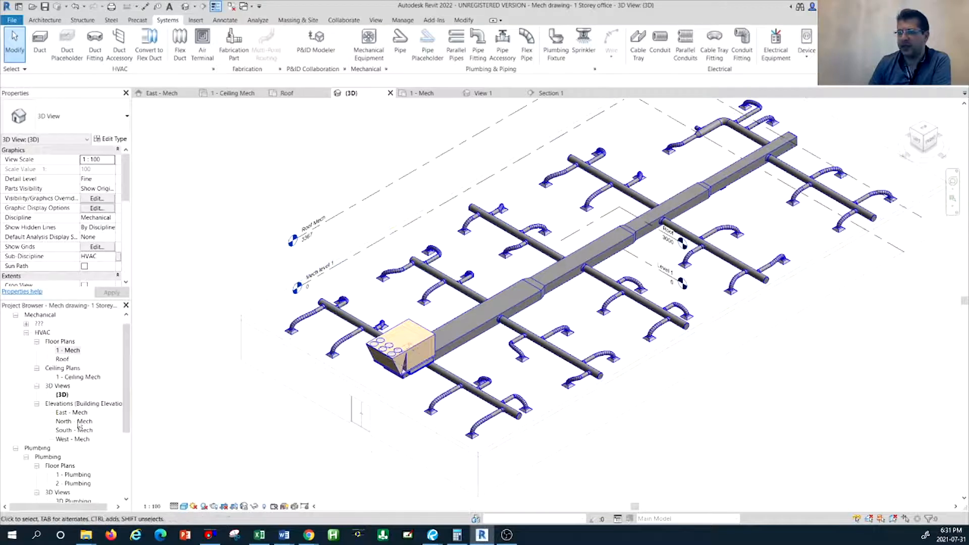
double_click(71, 412)
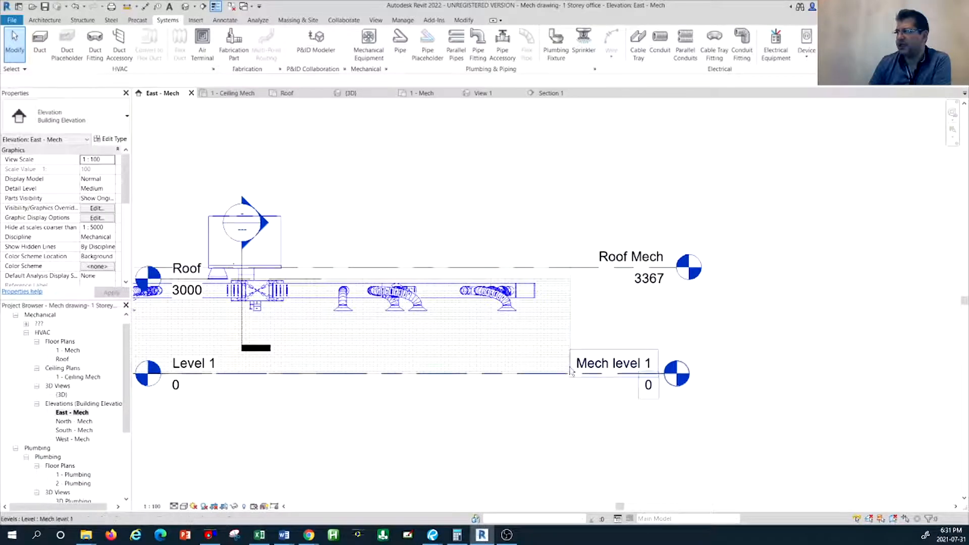
- Zoom into the rooftop unit on the elevation, then bring up the Word airflow document
click(586, 294)
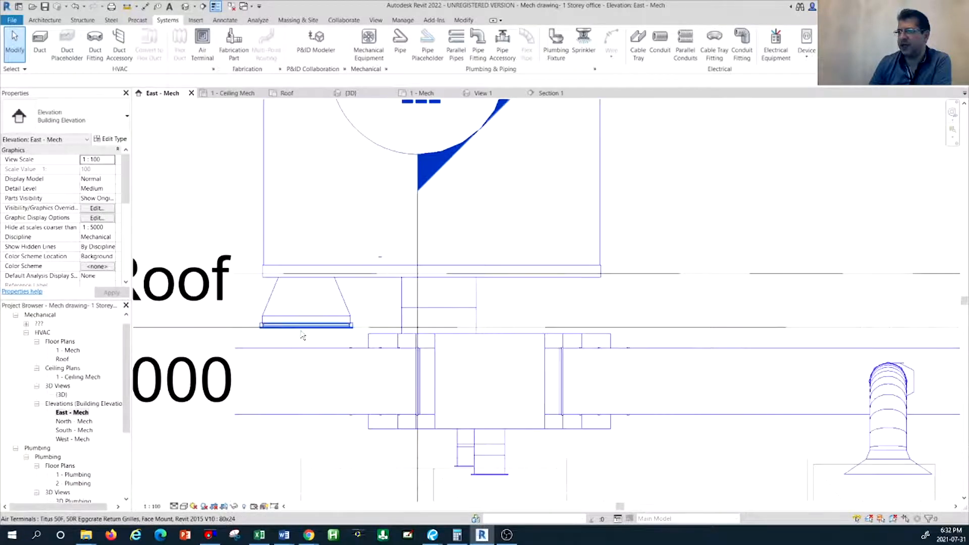
click(455, 312)
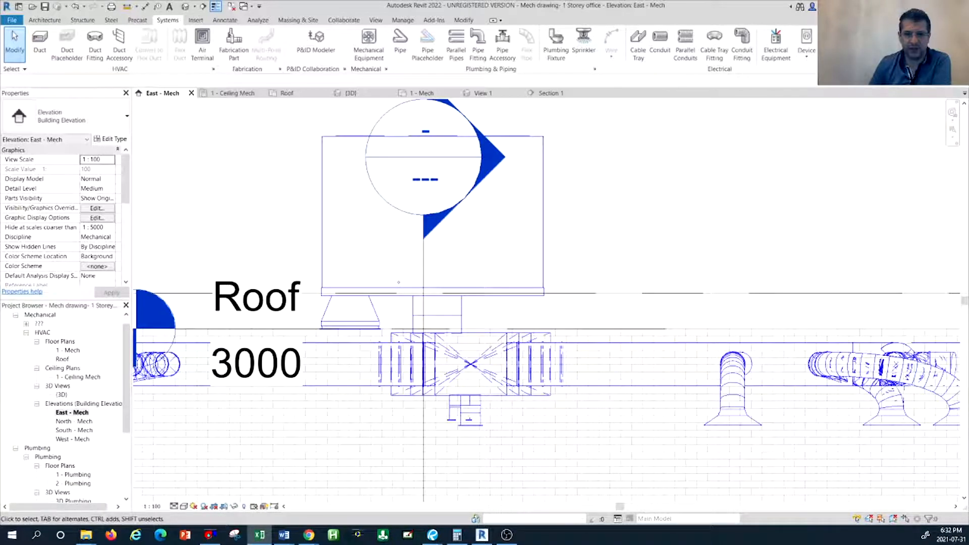
click(282, 535)
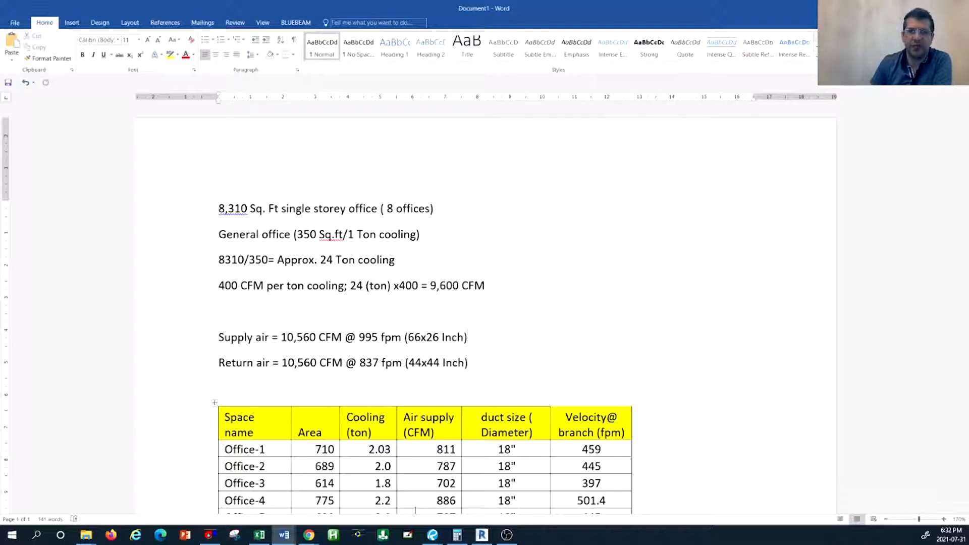
- Scroll the Word document to reveal the whole room airflow and duct sizing table
click(467, 337)
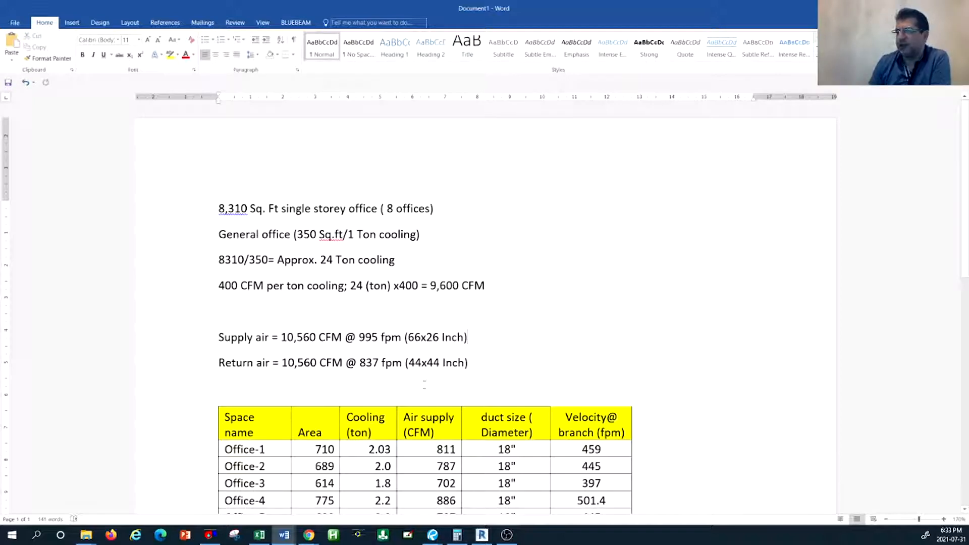
mouse_move(393, 393)
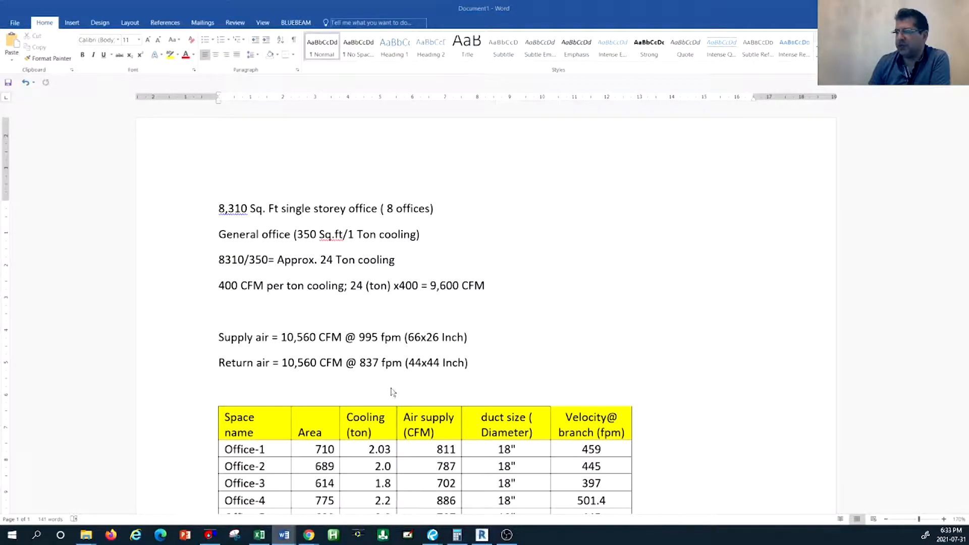
scroll(up, 3)
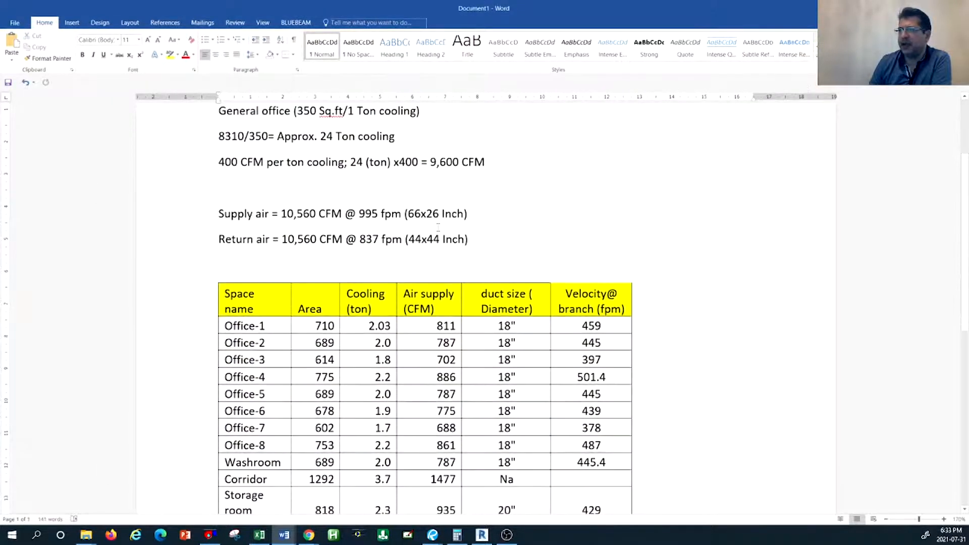
scroll(up, 3)
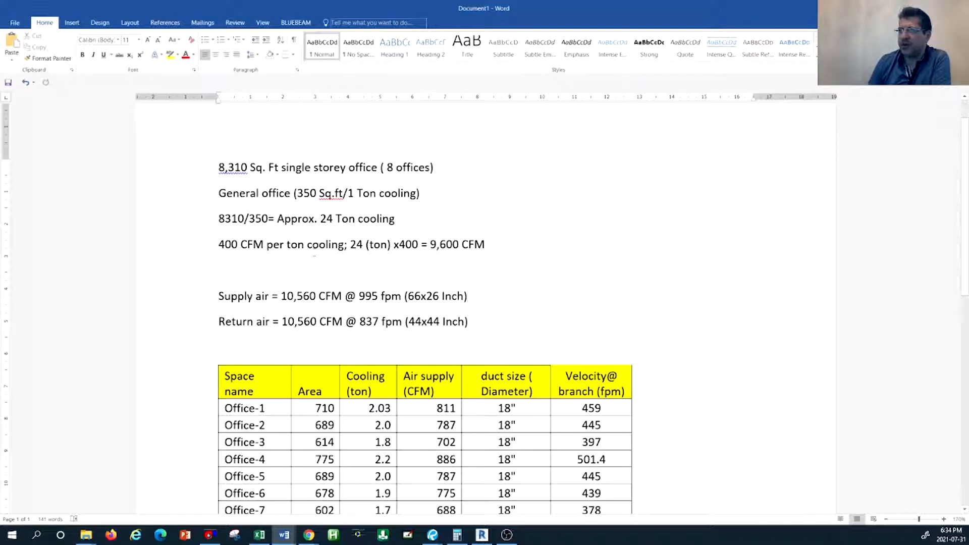
click(230, 257)
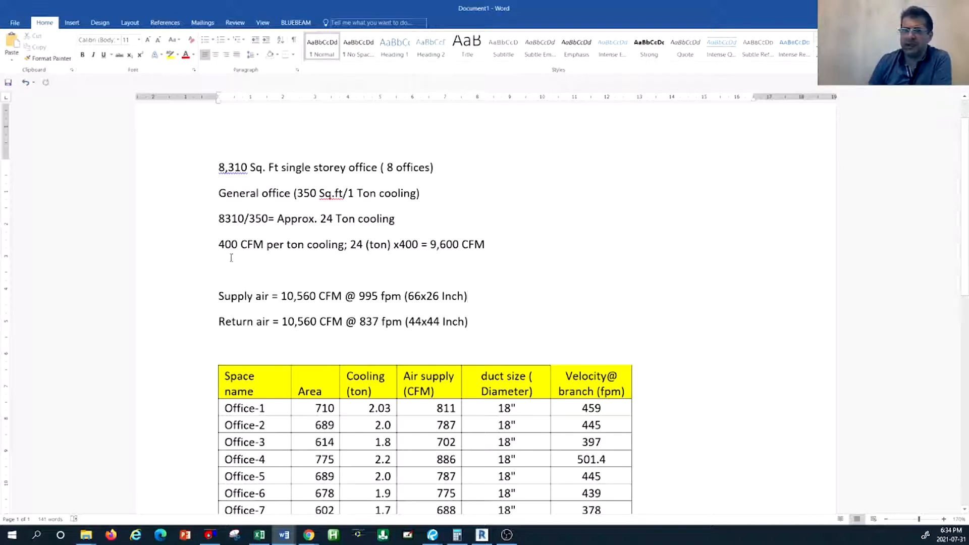
click(467, 296)
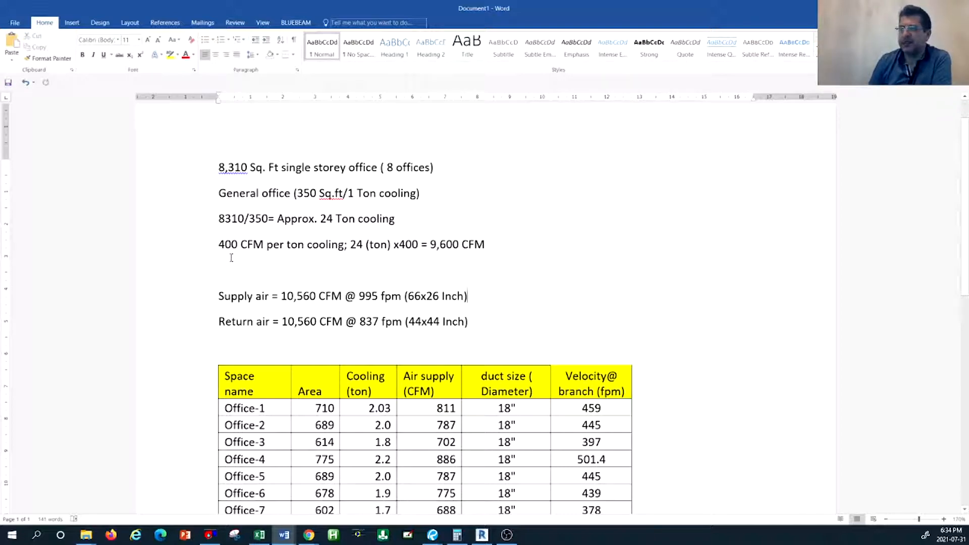
mouse_move(355, 258)
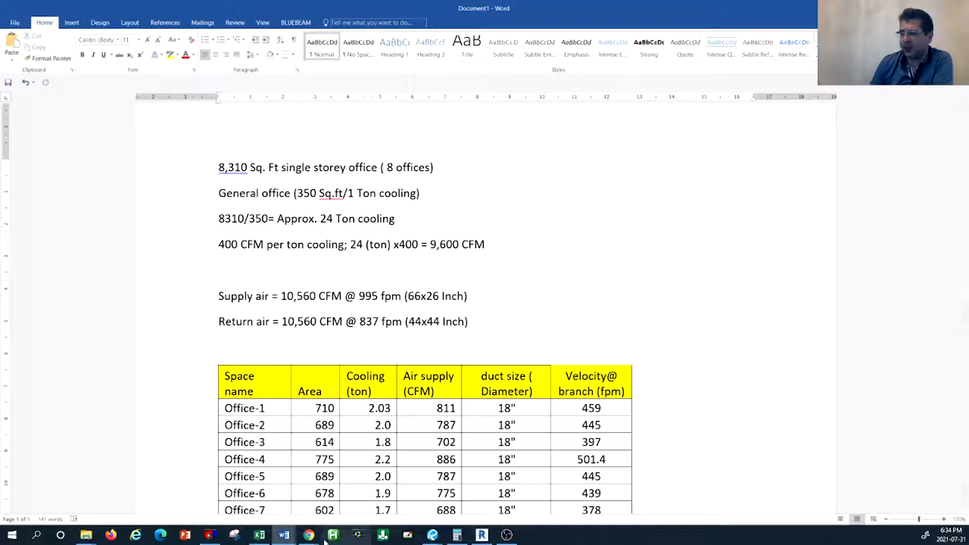
- Bring up DuctSizer and select the flow rate to enter 10560 cfm
click(468, 296)
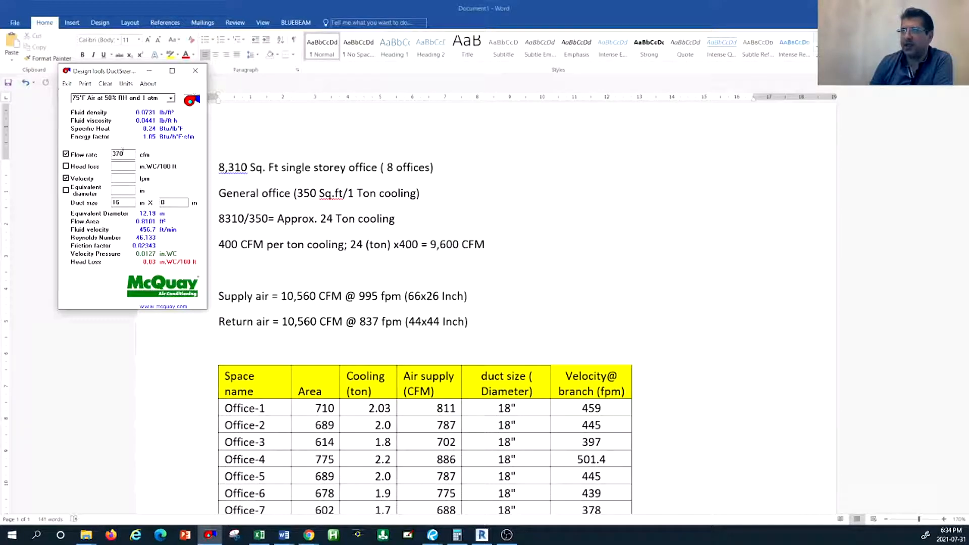
triple_click(117, 154)
text(10560)
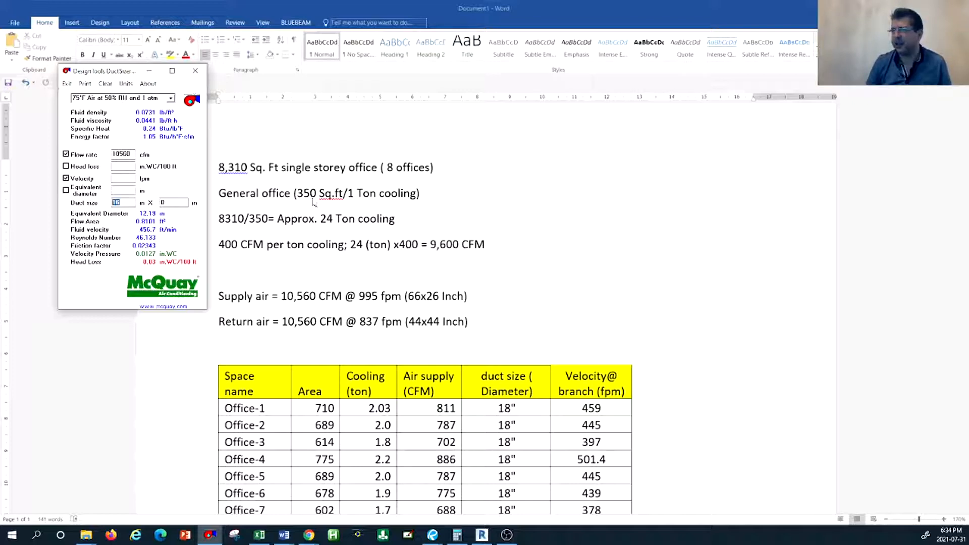
mouse_move(553, 193)
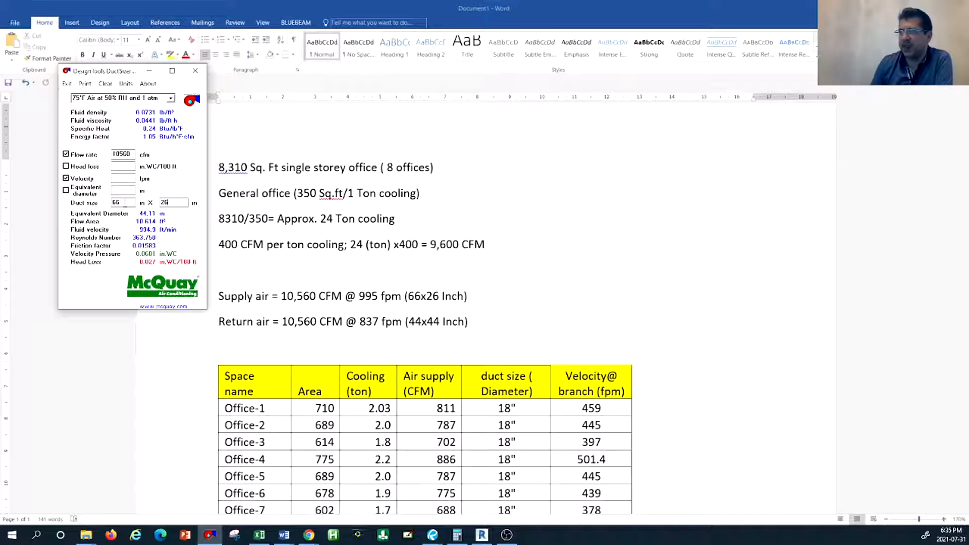
- Select the duct width to resize the 10560 cfm duct to 44 x 44 inches
triple_click(117, 202)
text(44)
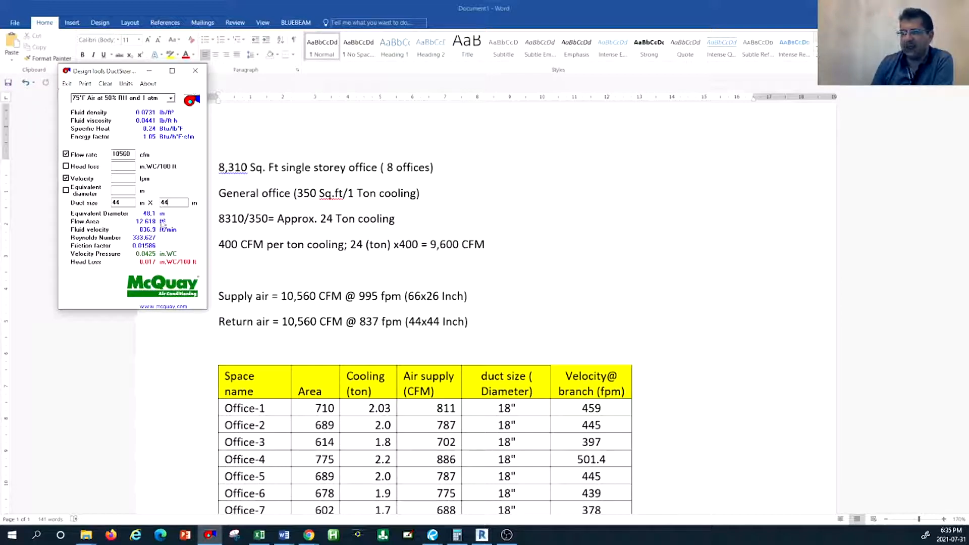
mouse_move(156, 276)
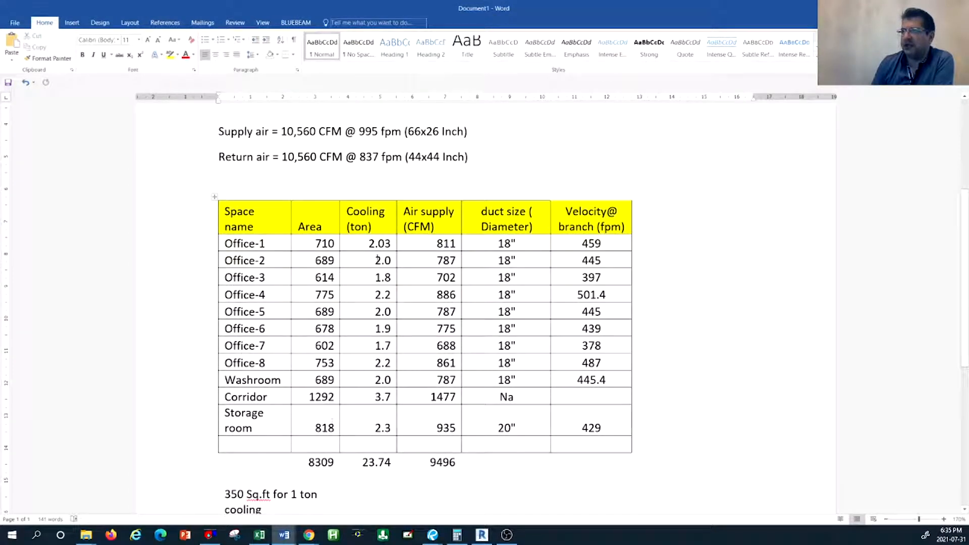
- Scroll the Word table to its 8309 sq ft, 23.74 ton and 9496 cfm totals and check the Velocity cells
scroll(up, 3)
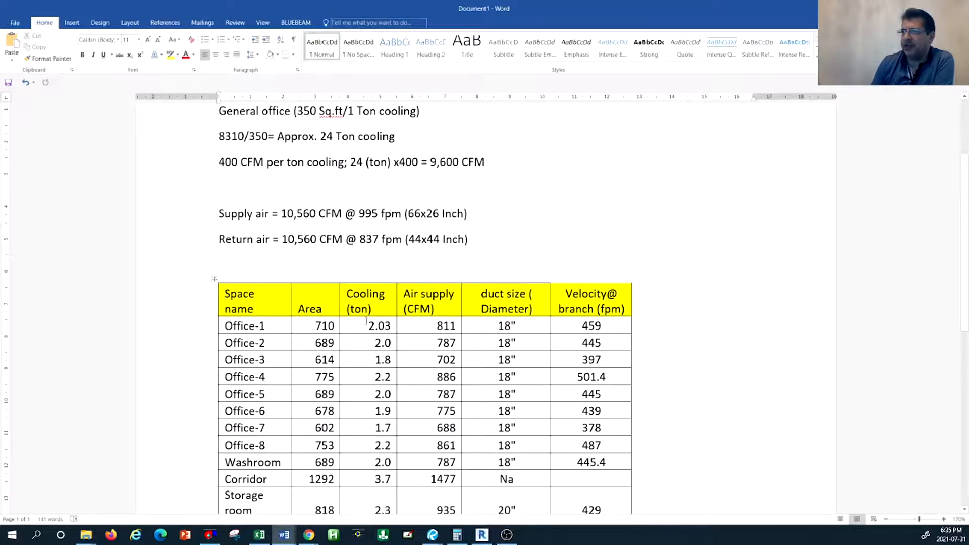
scroll(up, 3)
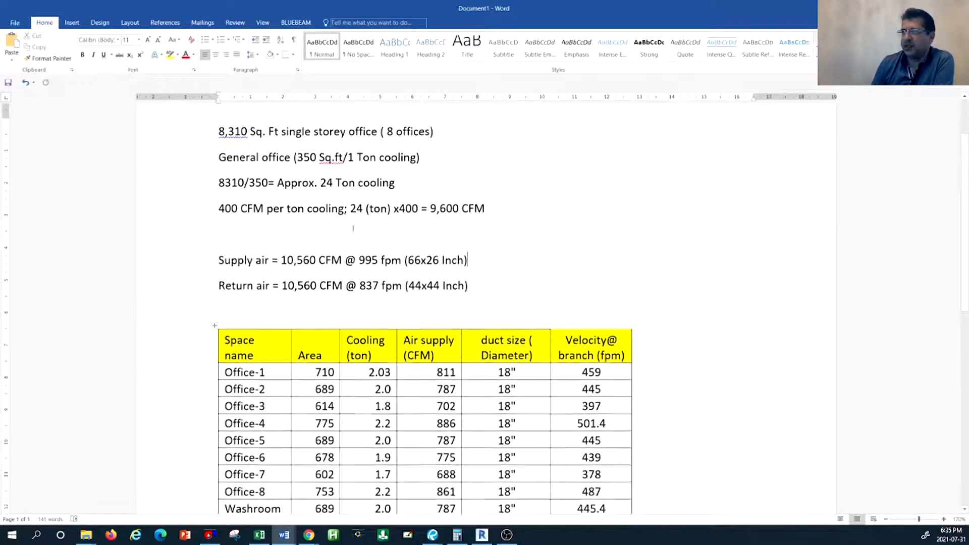
scroll(down, 3)
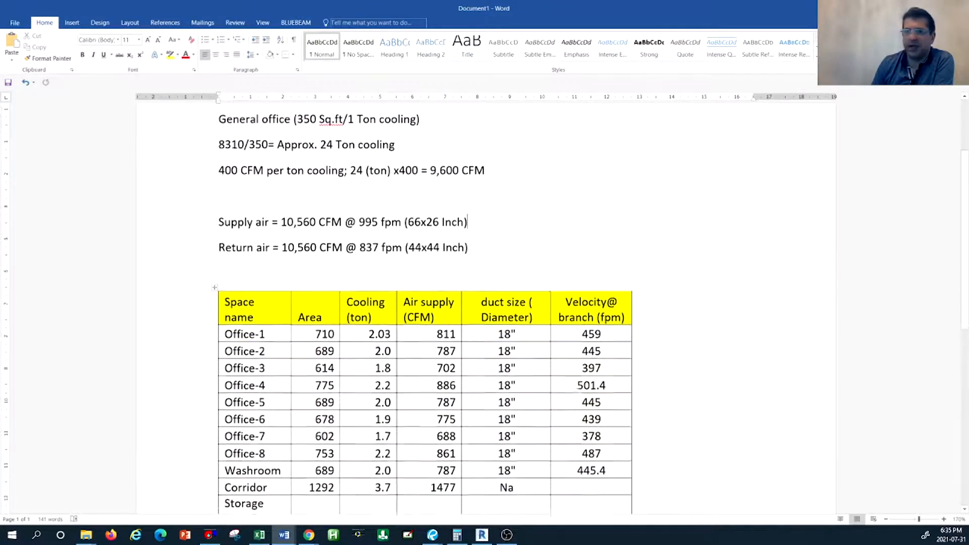
scroll(down, 3)
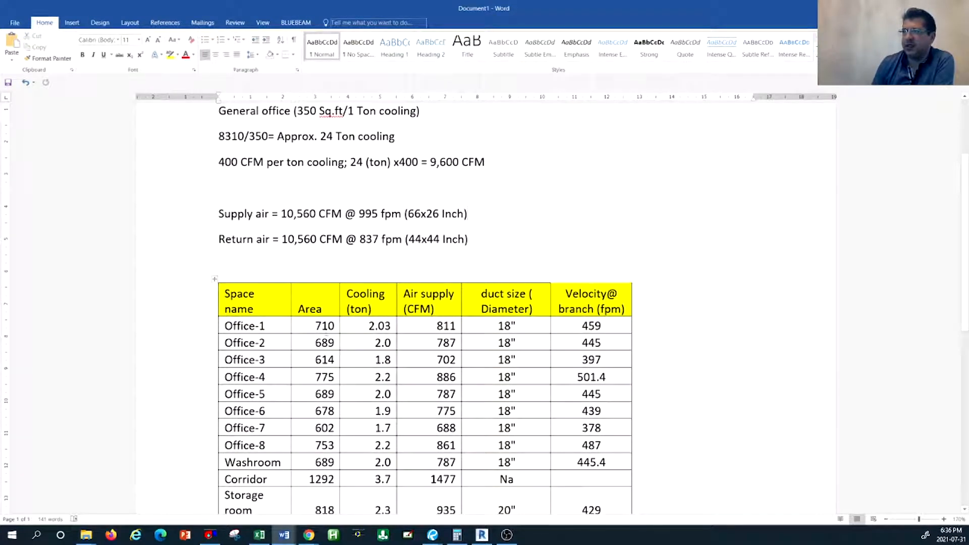
scroll(up, 3)
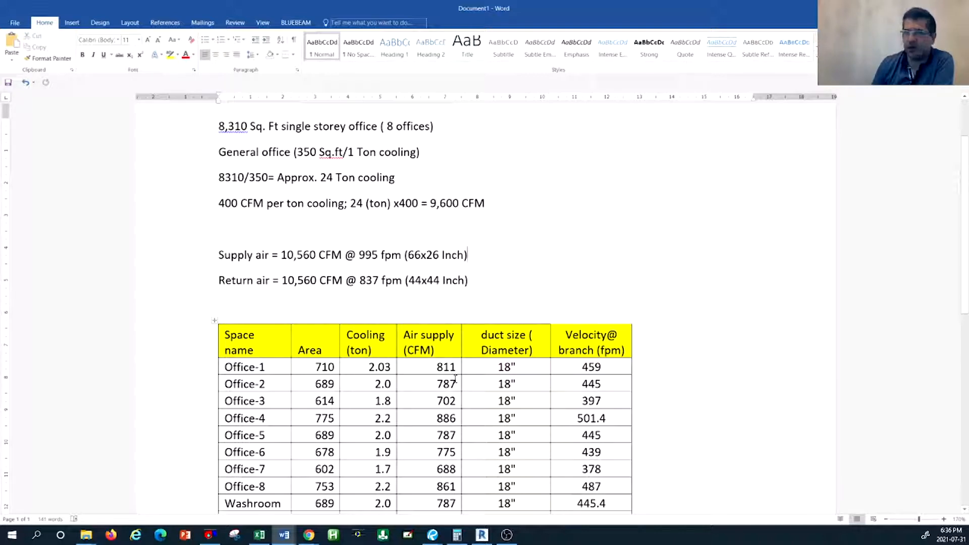
scroll(down, 3)
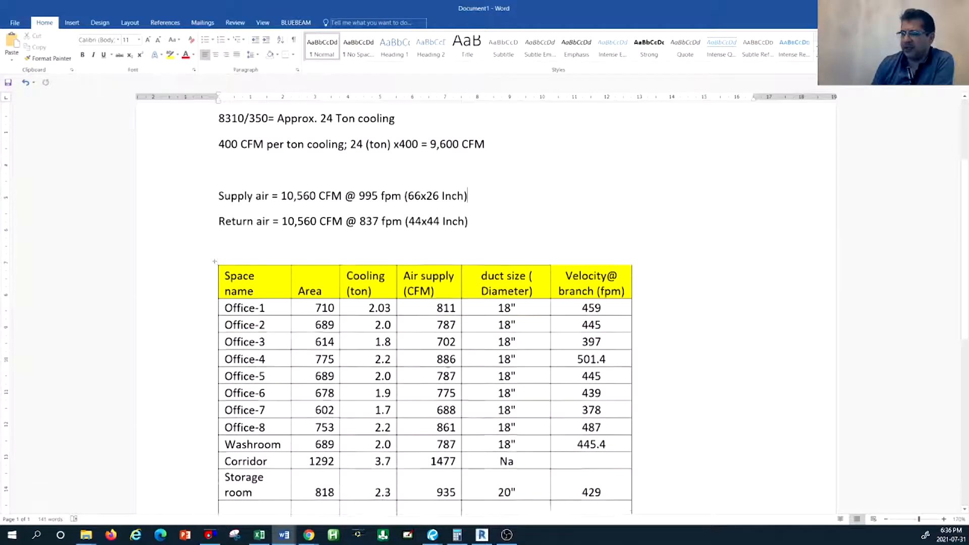
scroll(down, 3)
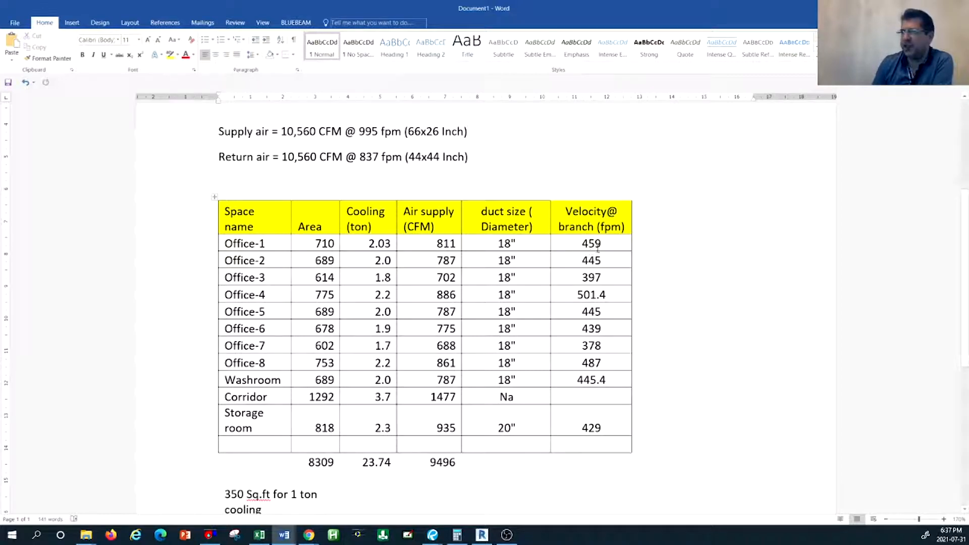
click(467, 131)
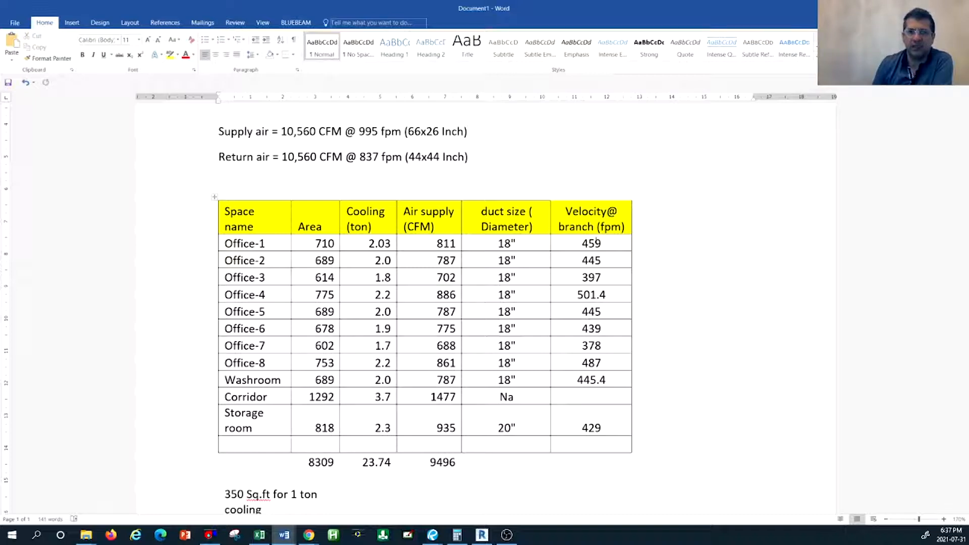
click(467, 132)
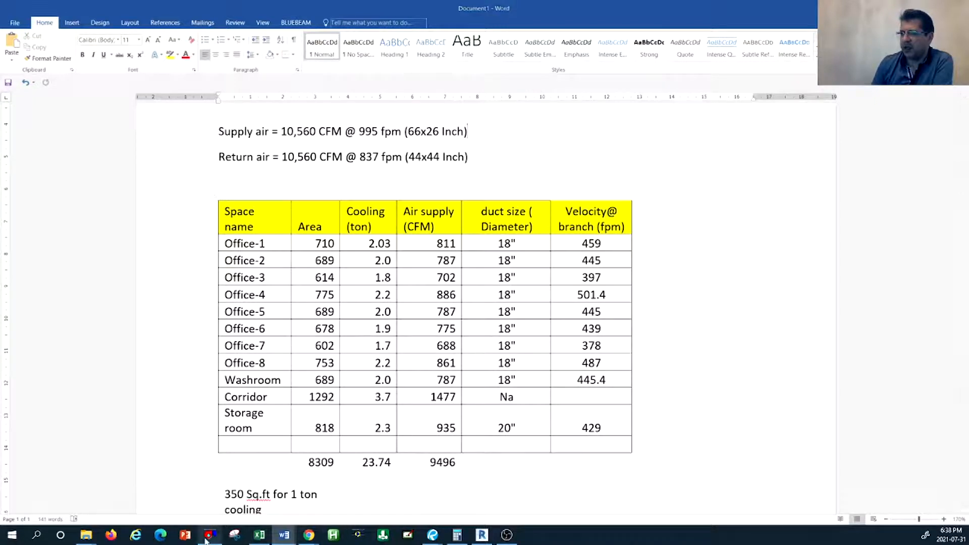
- Restore DuctSizer and size Office-1's 811 cfm by an 18 in equivalent diameter
click(209, 535)
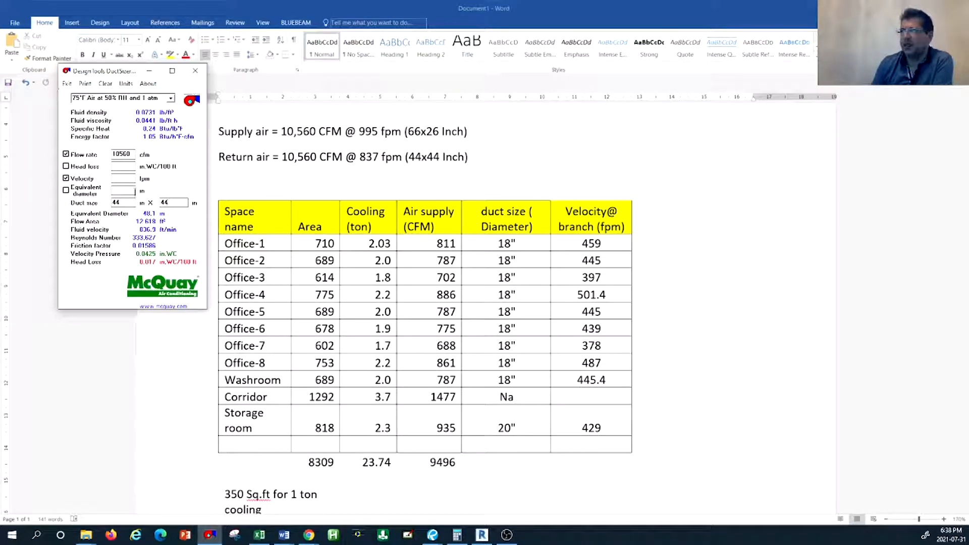
triple_click(122, 153)
text(811)
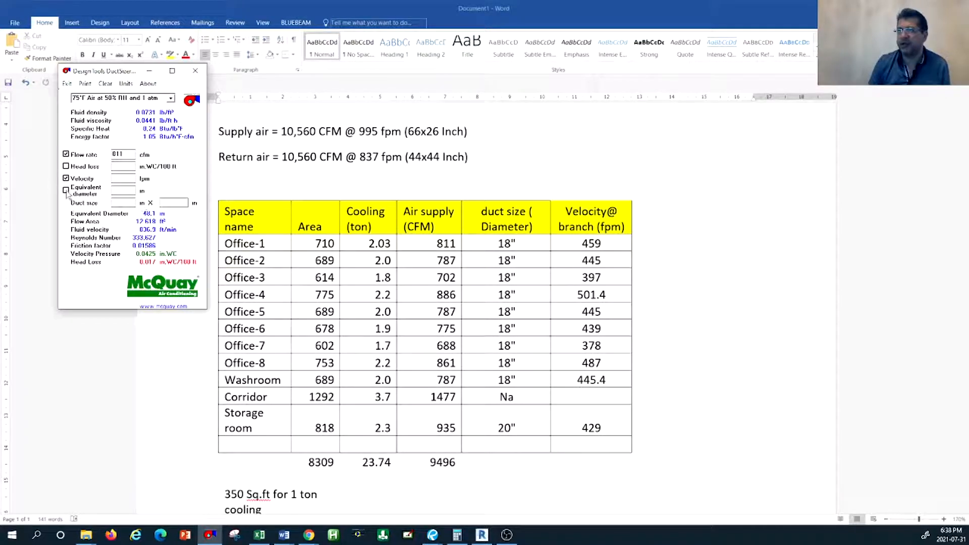
click(67, 190)
text(18)
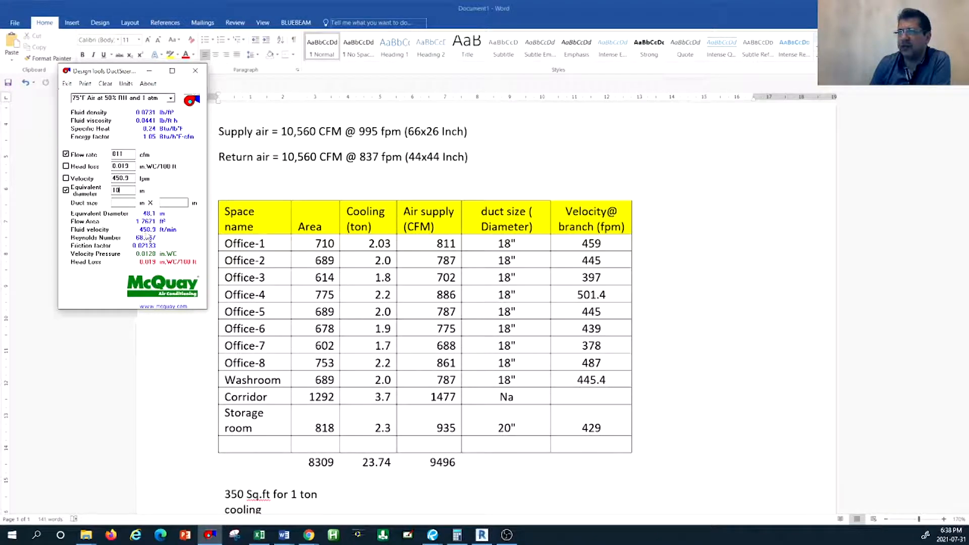
mouse_move(143, 239)
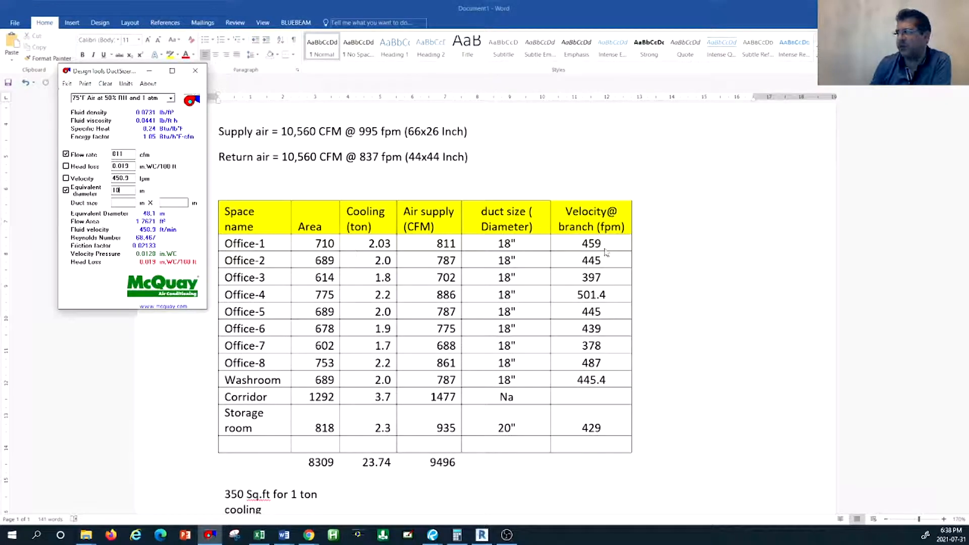
mouse_move(137, 151)
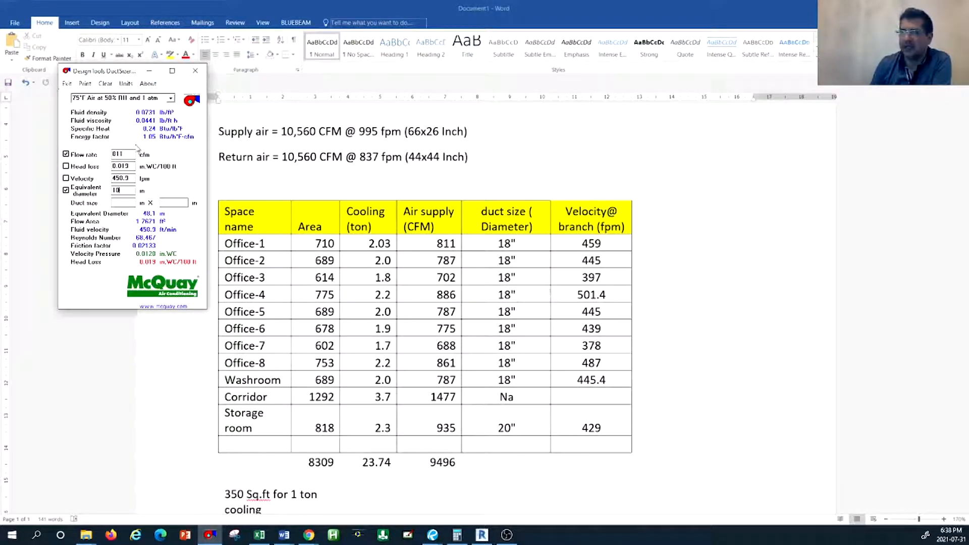
mouse_move(603, 367)
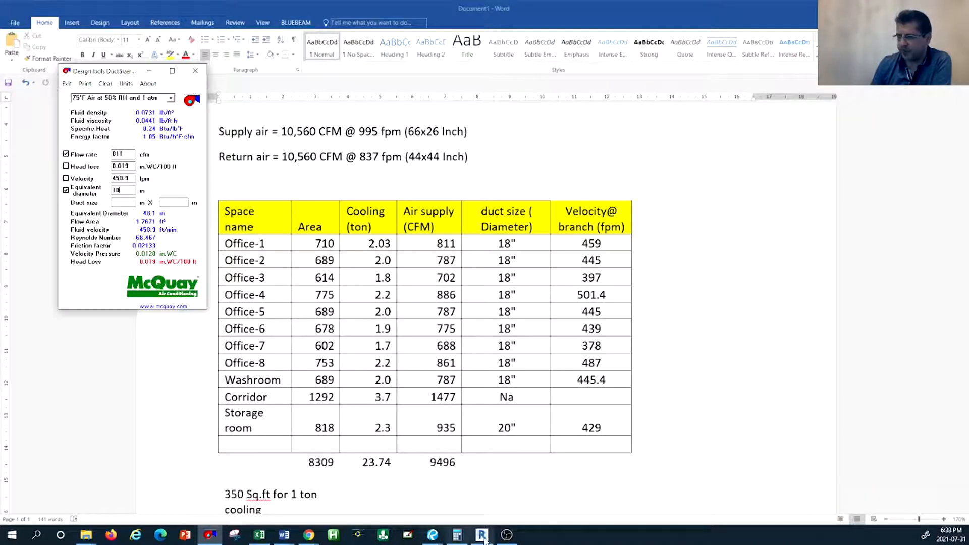
- Return to Revit's 1 - Mech floor plan and select the rooftop air handling unit
click(481, 535)
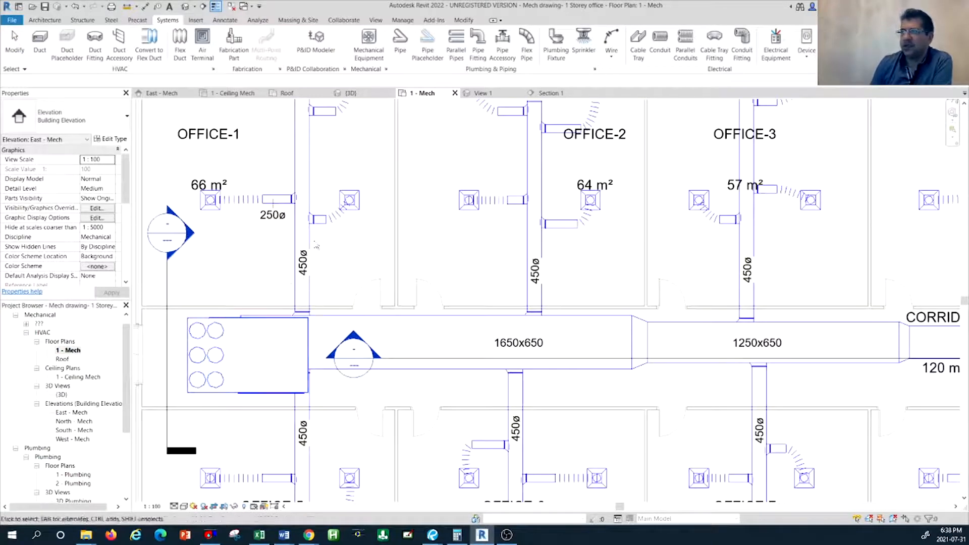
click(271, 382)
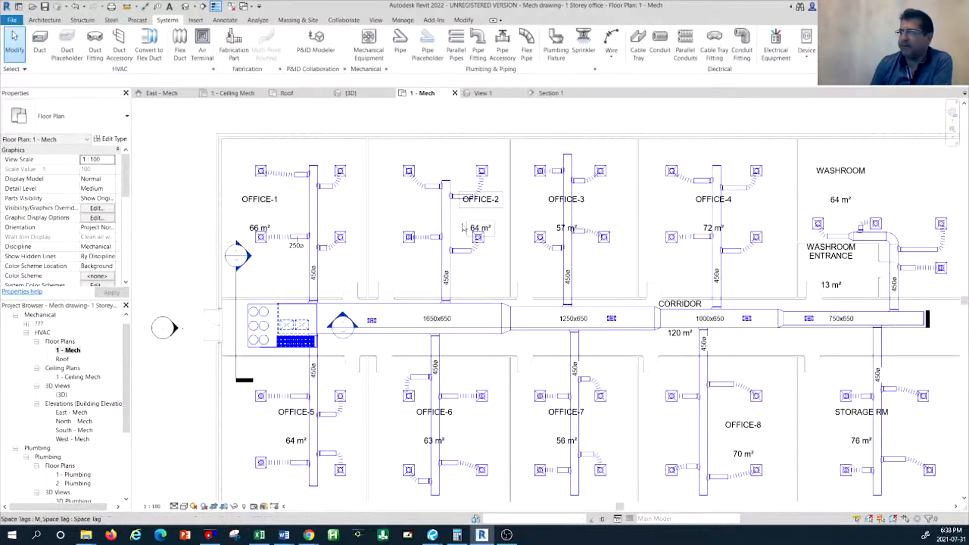
mouse_move(314, 213)
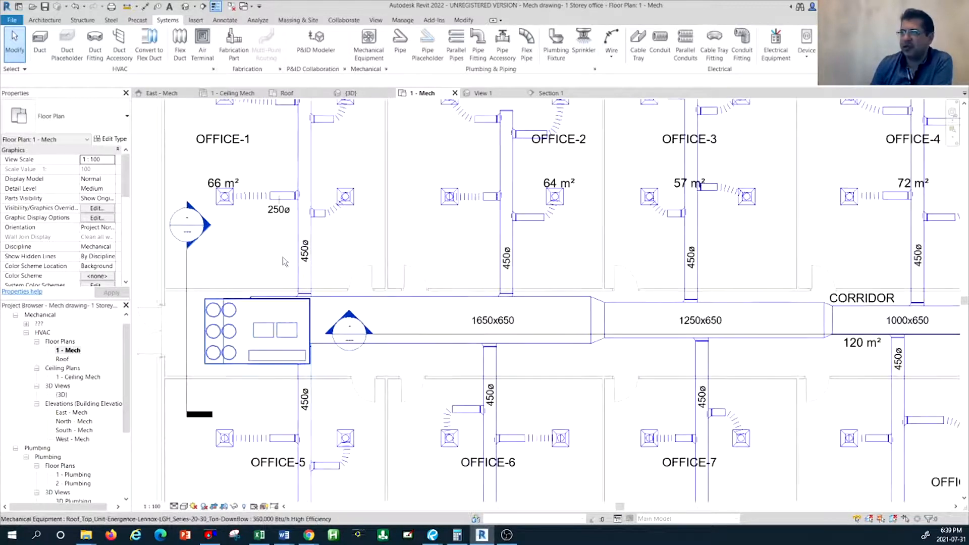
click(277, 354)
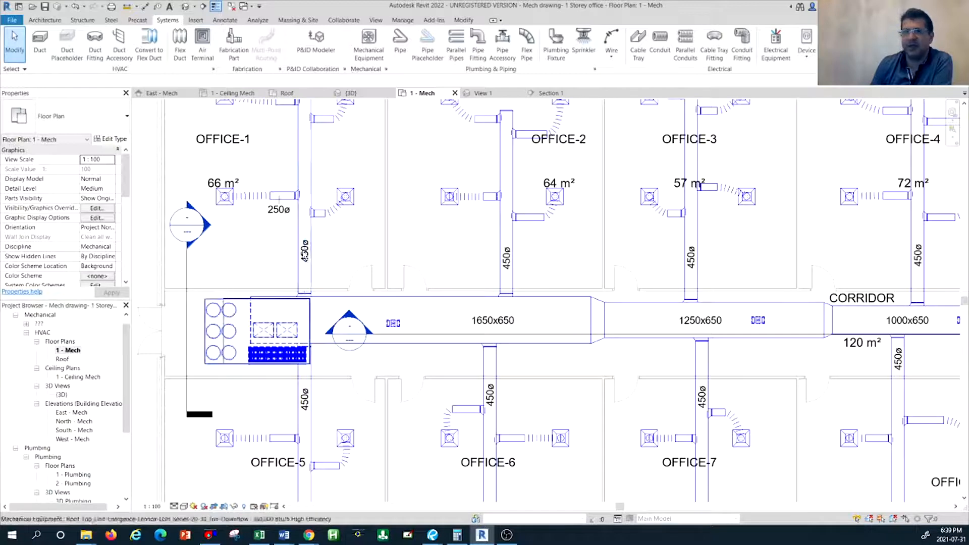
mouse_move(303, 256)
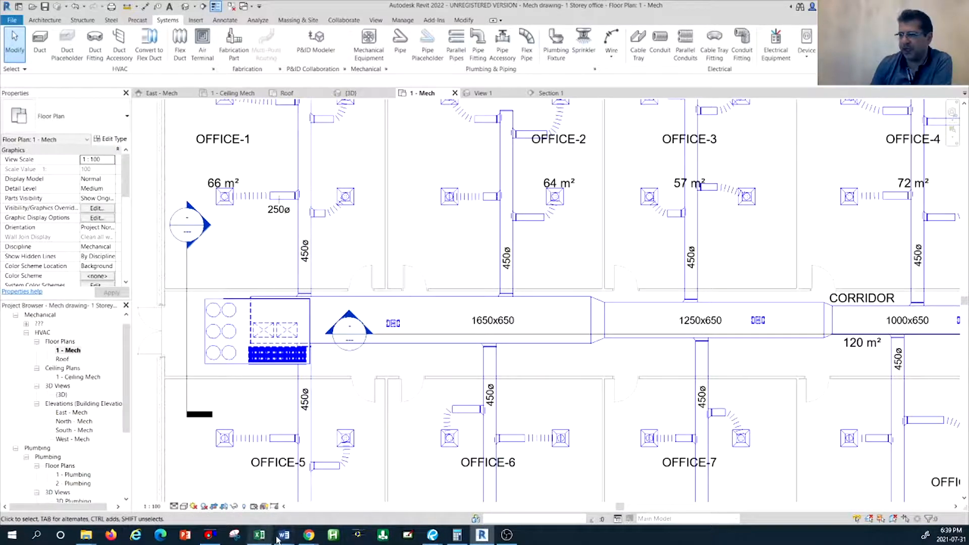
- Check the Word airflow table, then zoom the floor plan to the full office duct layout
click(283, 536)
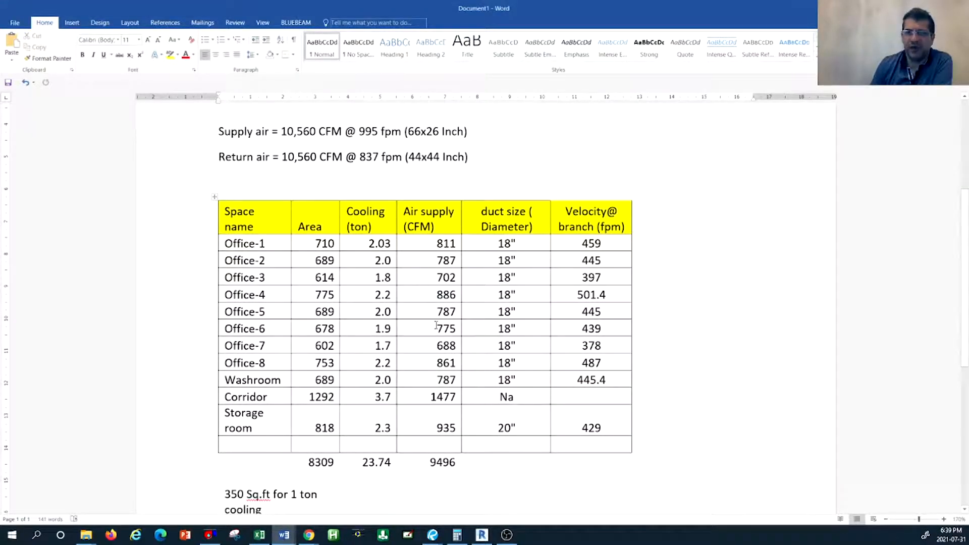
click(481, 535)
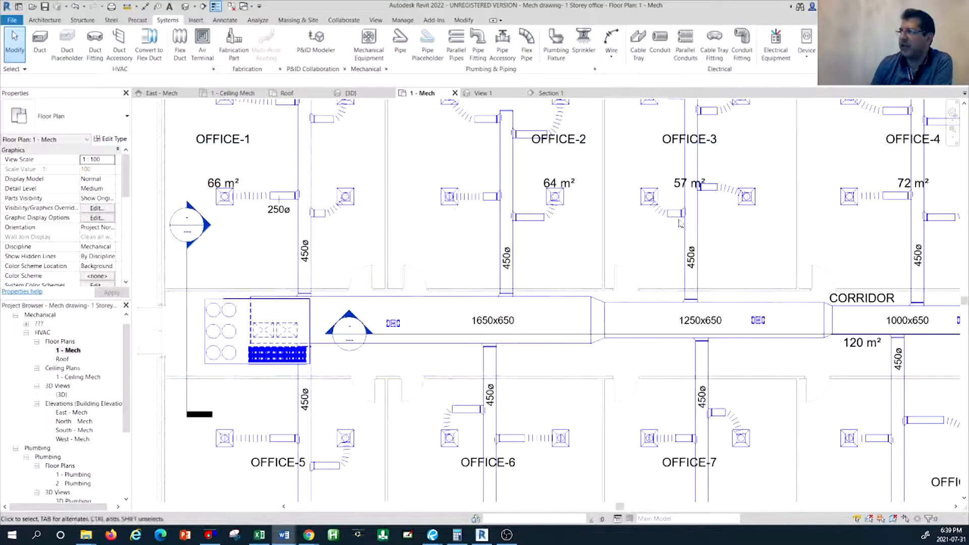
scroll(down, 3)
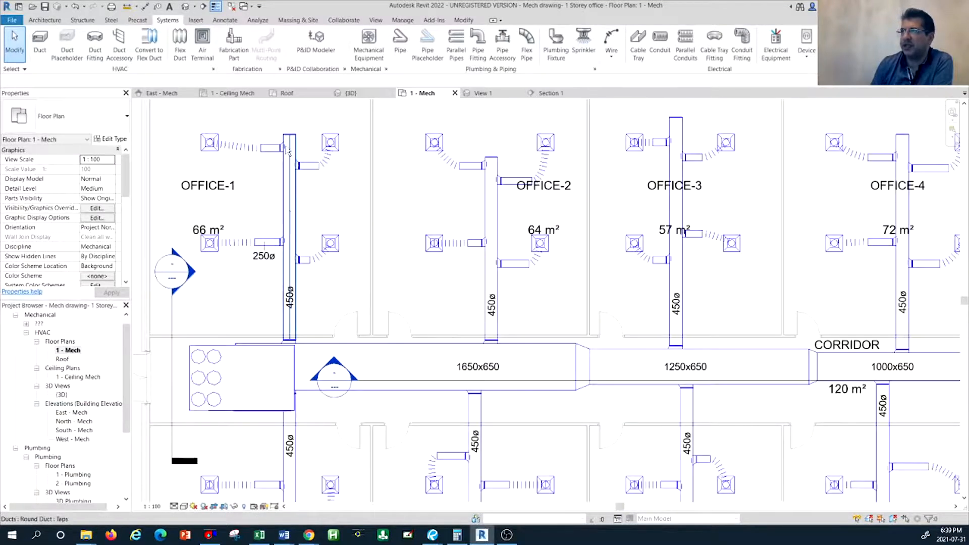
click(263, 401)
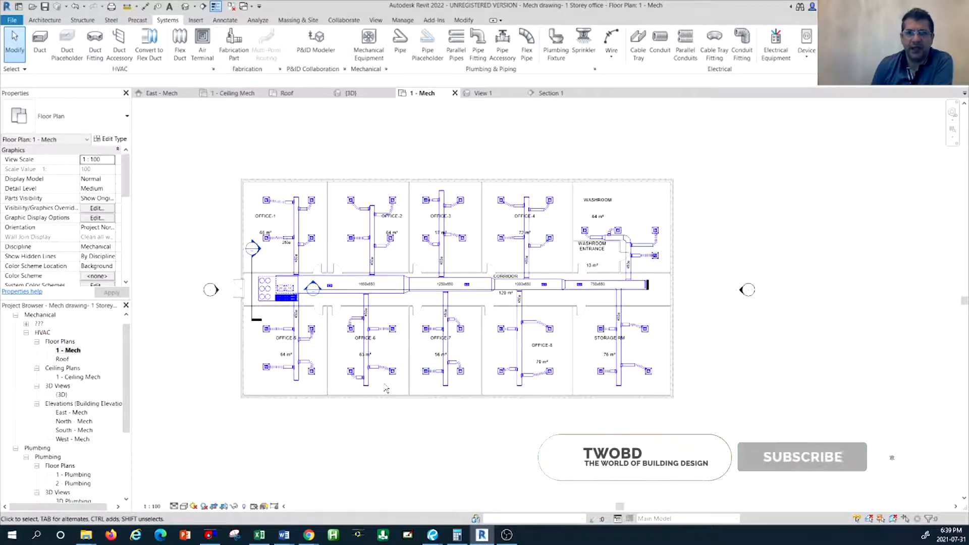
- Inspect branch ducts on the 1 - Mech floor plan
click(802, 456)
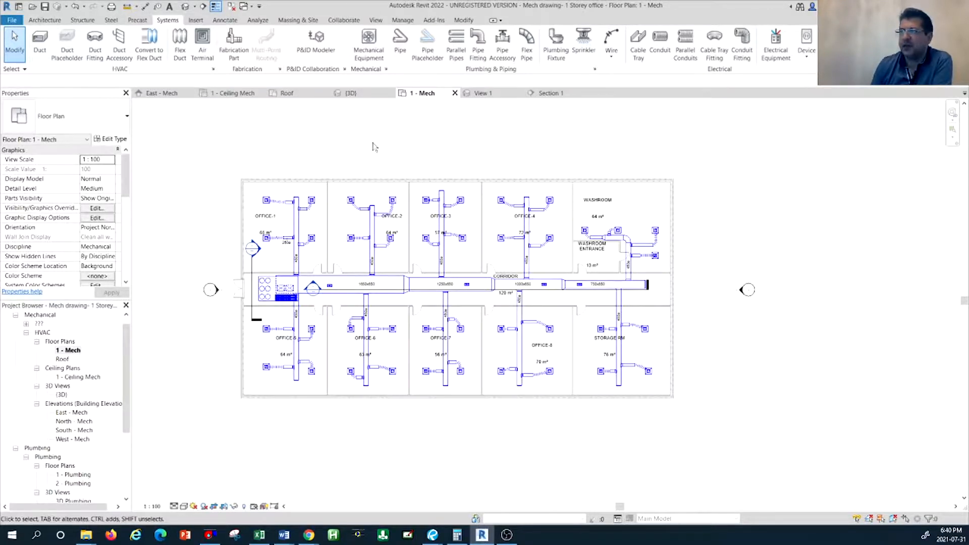
click(444, 349)
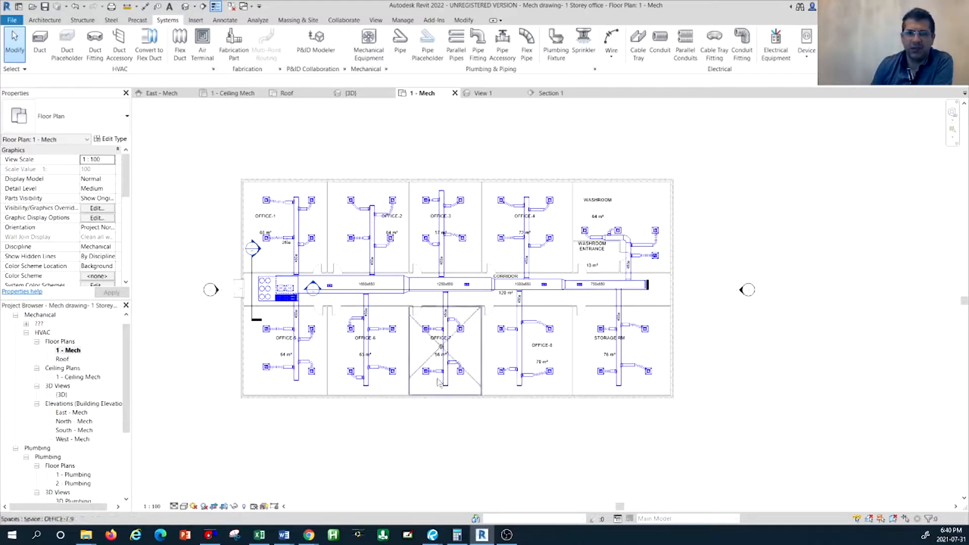
click(433, 437)
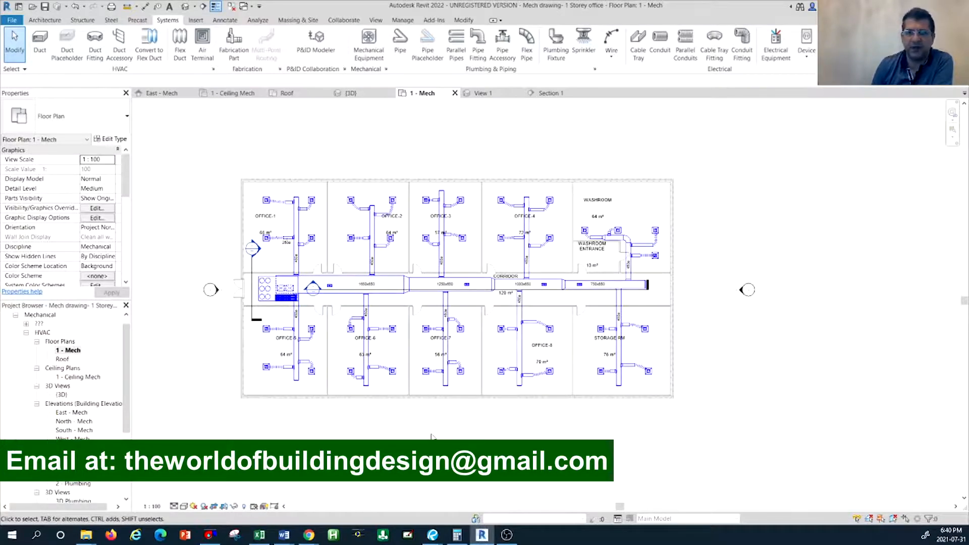
mouse_move(412, 420)
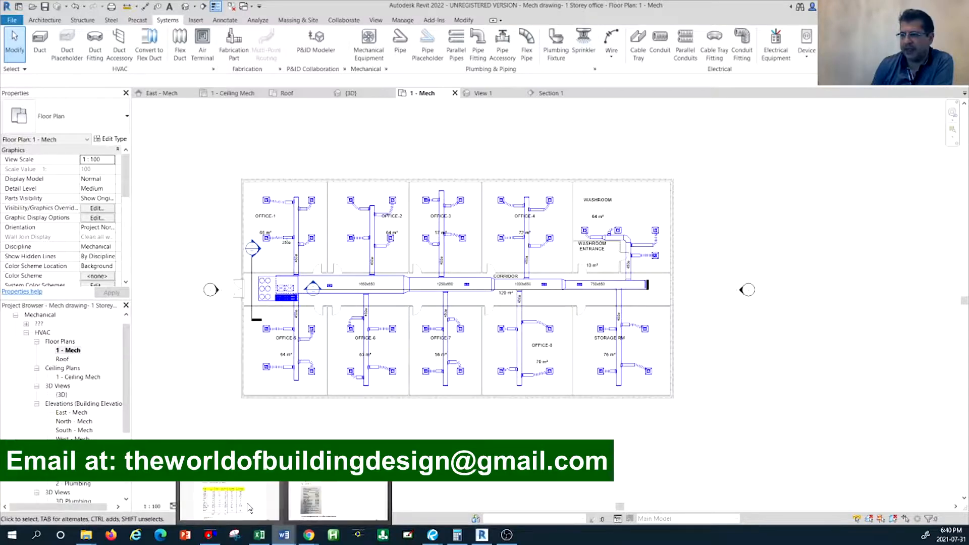
- Check the Word table, then open Revit's default 3D view of the whole duct network
click(283, 535)
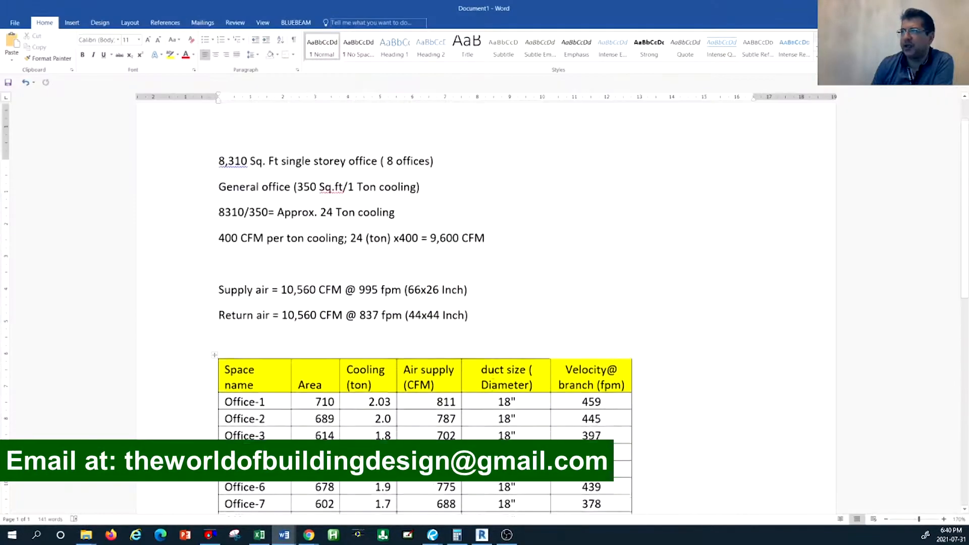
scroll(down, 3)
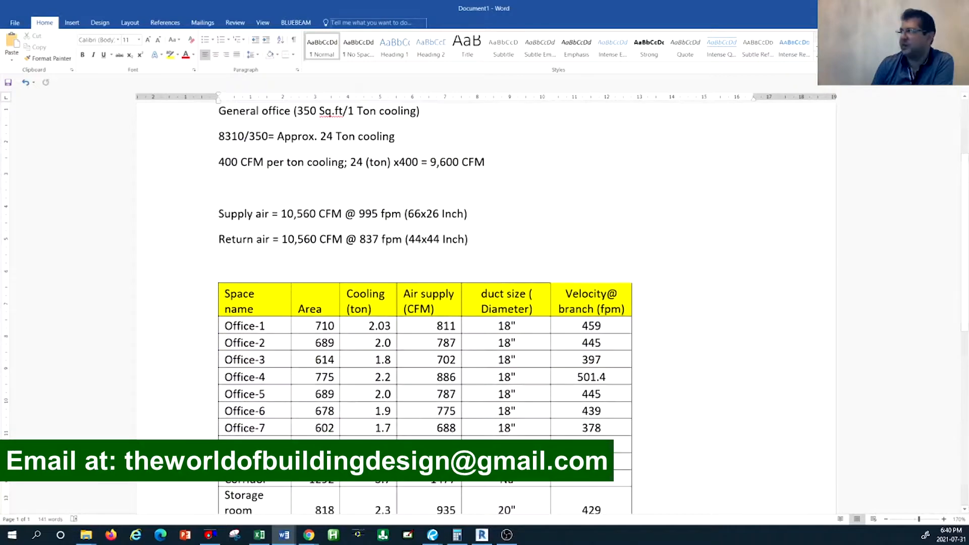
click(481, 535)
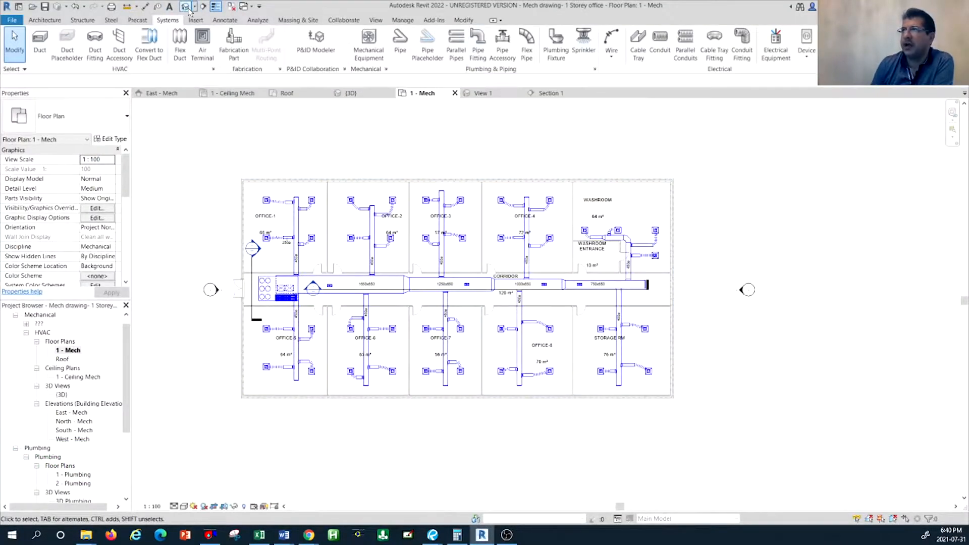
click(350, 92)
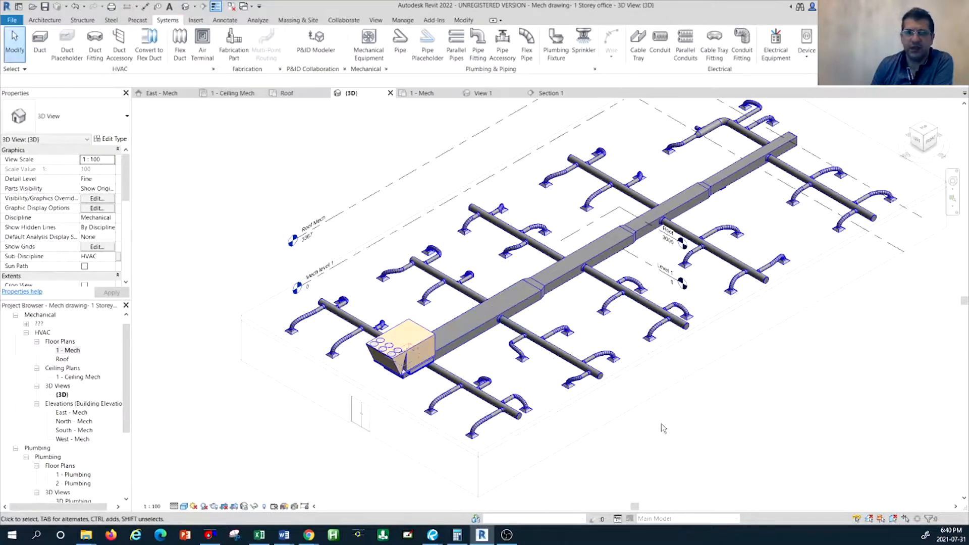